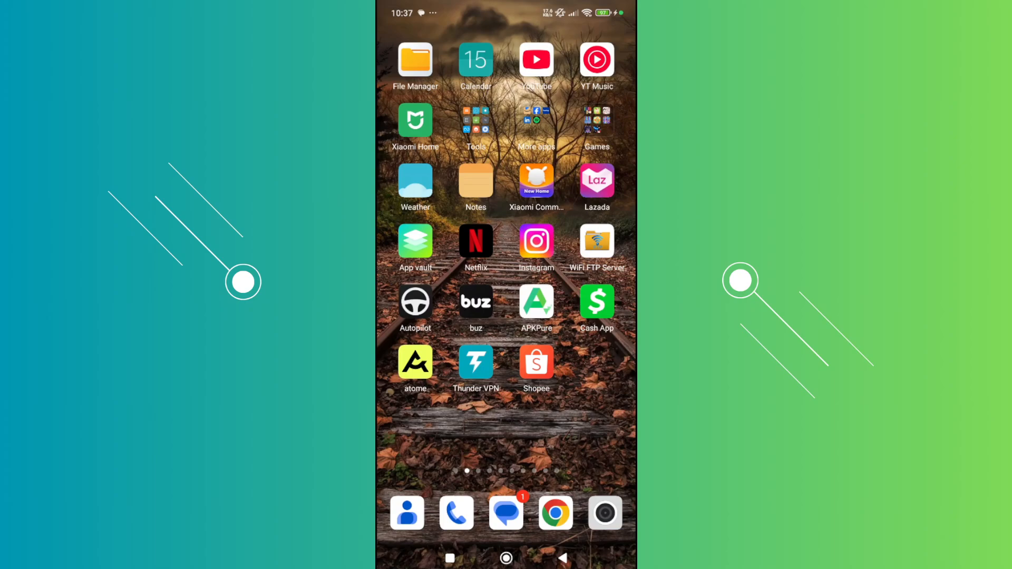
# Launch Instagram from the home screen to reach the story camera.
pyautogui.click(536, 242)
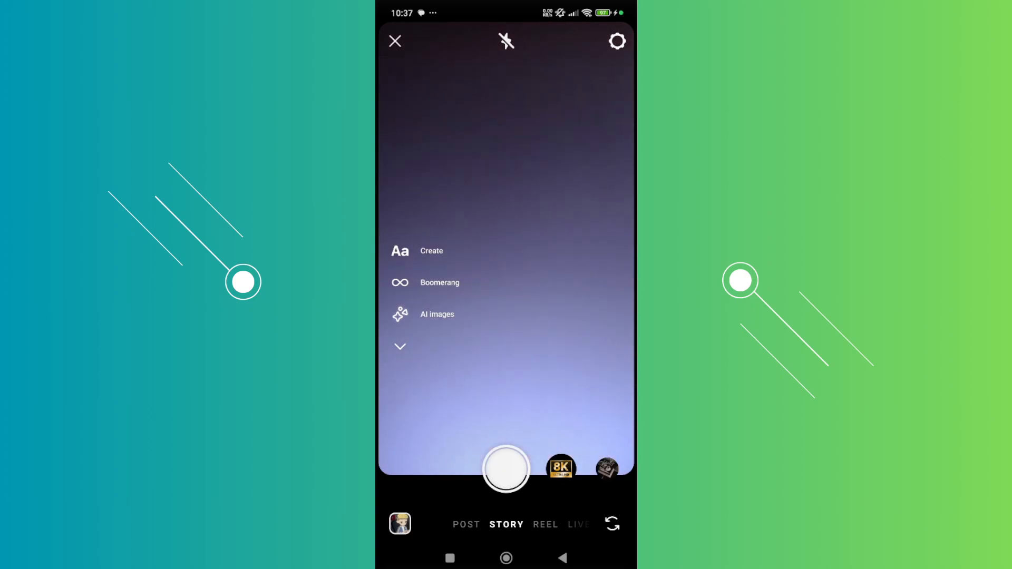
# Switch to effects, browse the full effects gallery, and open effect search.
pyautogui.click(506, 469)
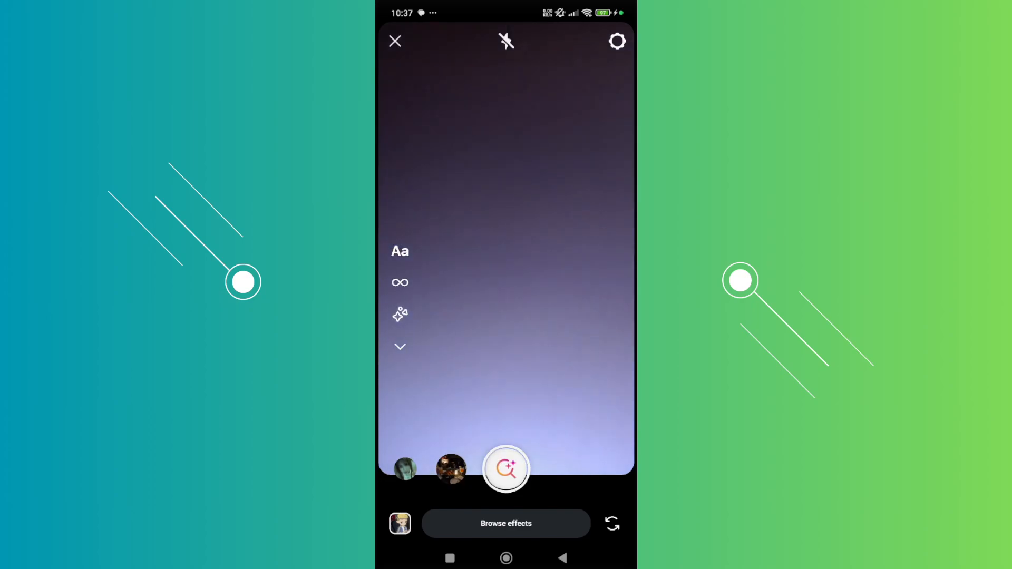
pyautogui.click(505, 524)
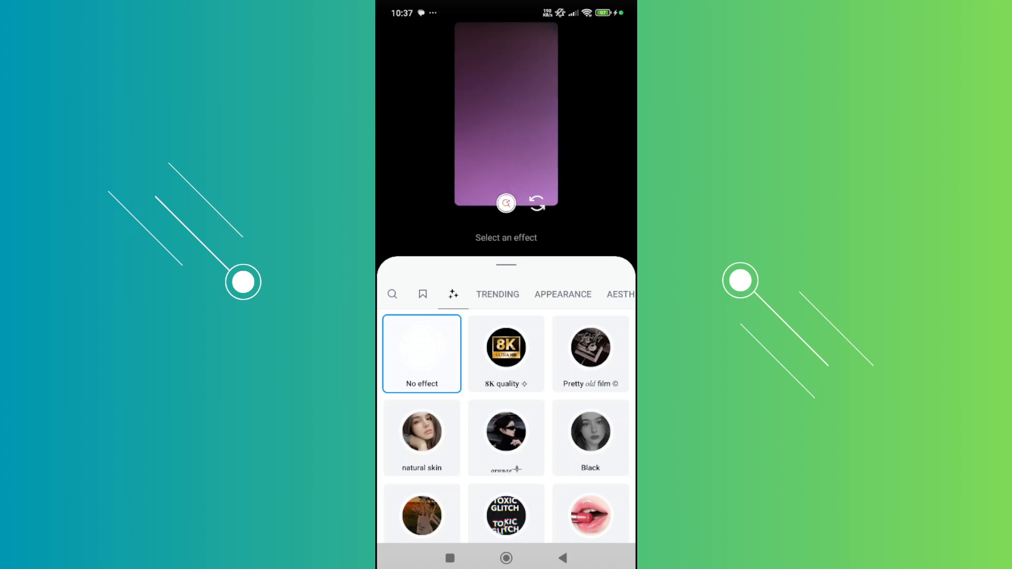
pyautogui.click(391, 294)
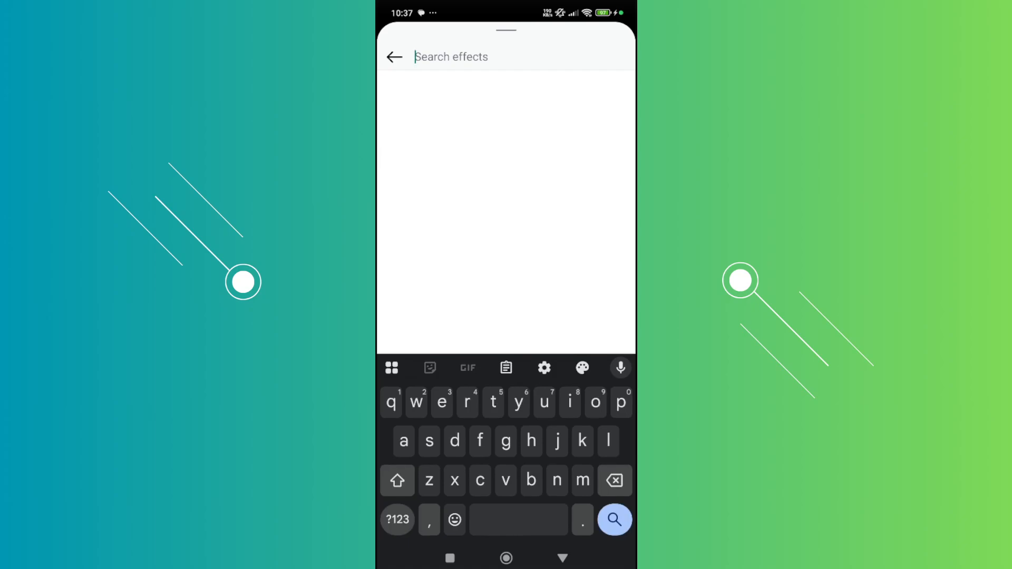
# Search Instagram effects for 'face shape', which returns no results.
pyautogui.write('face s')
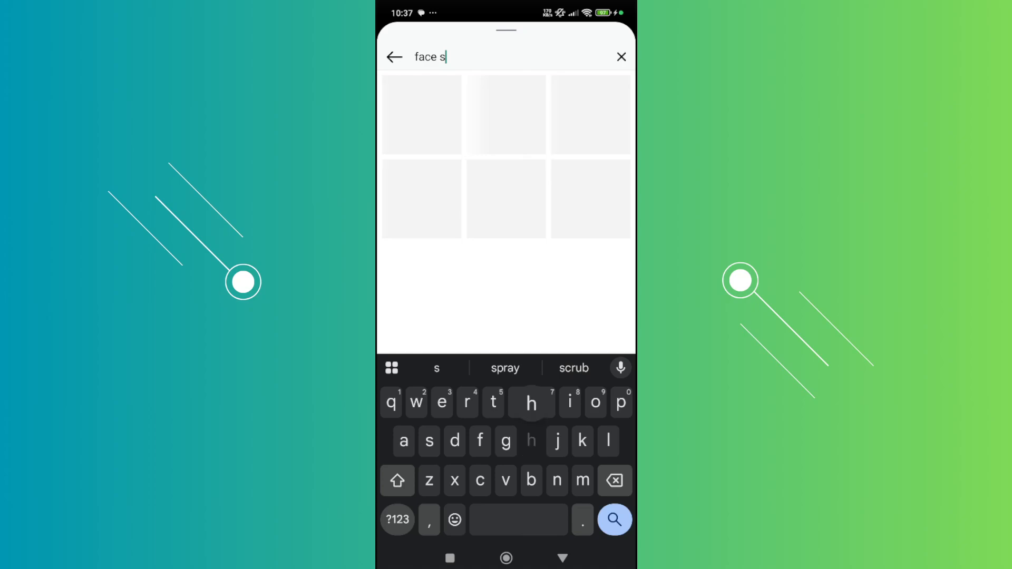
pyautogui.write('hape')
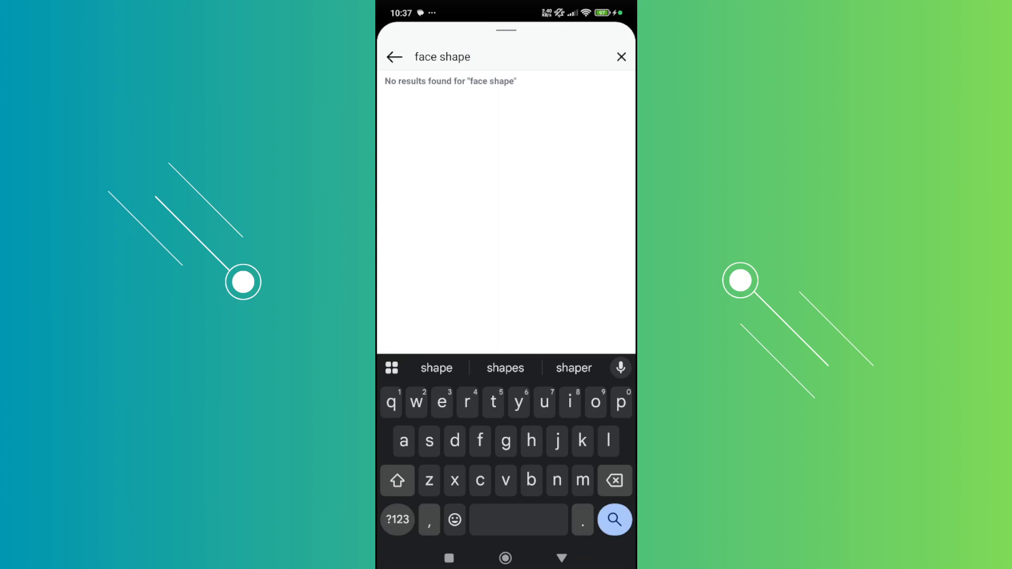
# Return to the home screen and launch the Play Store.
pyautogui.click(506, 558)
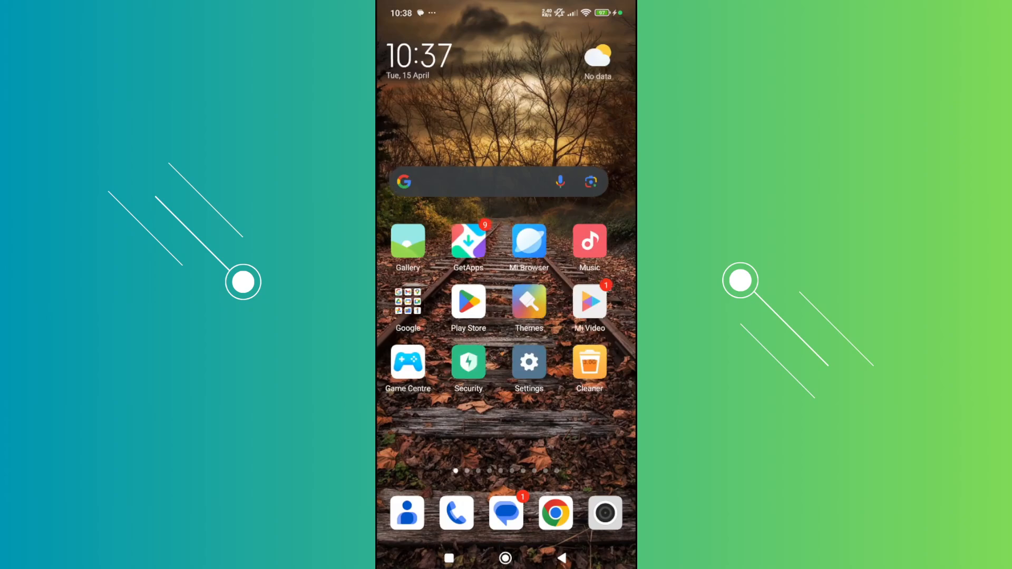
pyautogui.click(468, 301)
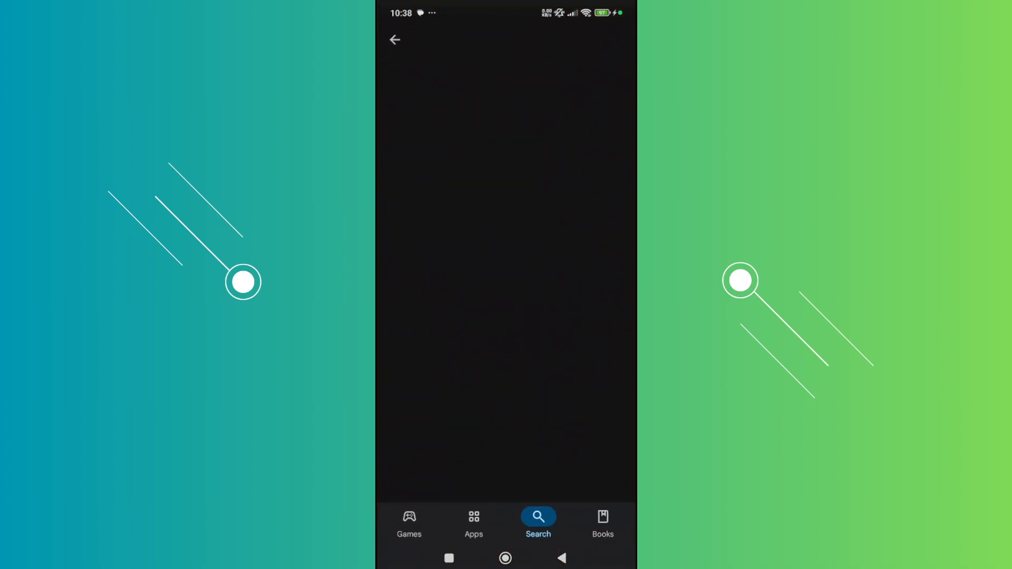